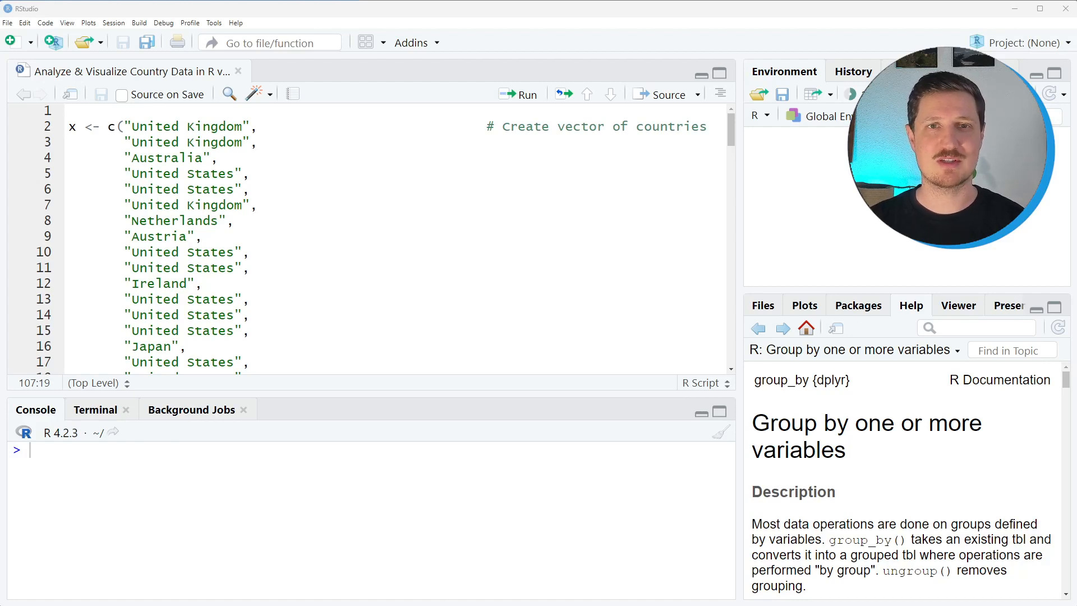
Run the x <- c(...) country vector, ending with Trinidad and Tobago, into the workspace.
left_click(113, 205)
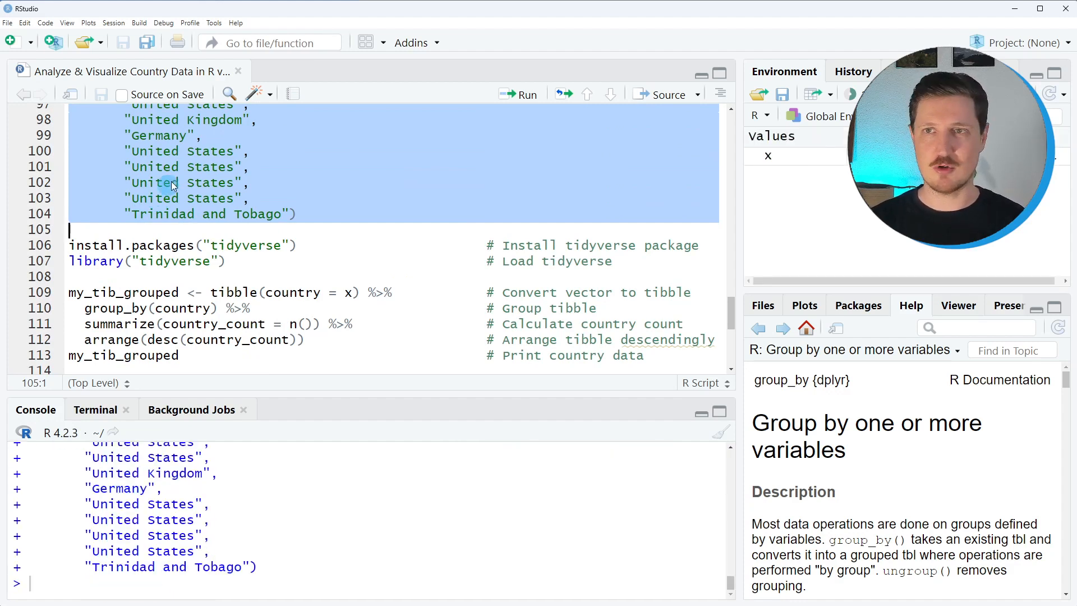
mouse_move(768, 156)
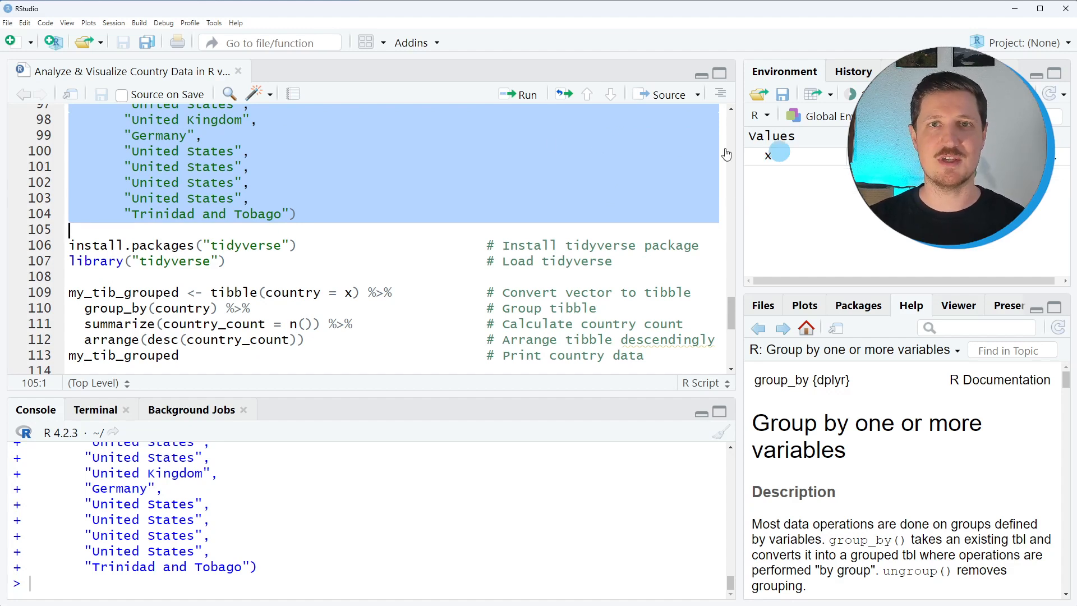
Run library("tidyverse") to load the tidyverse package in the console.
left_click(336, 213)
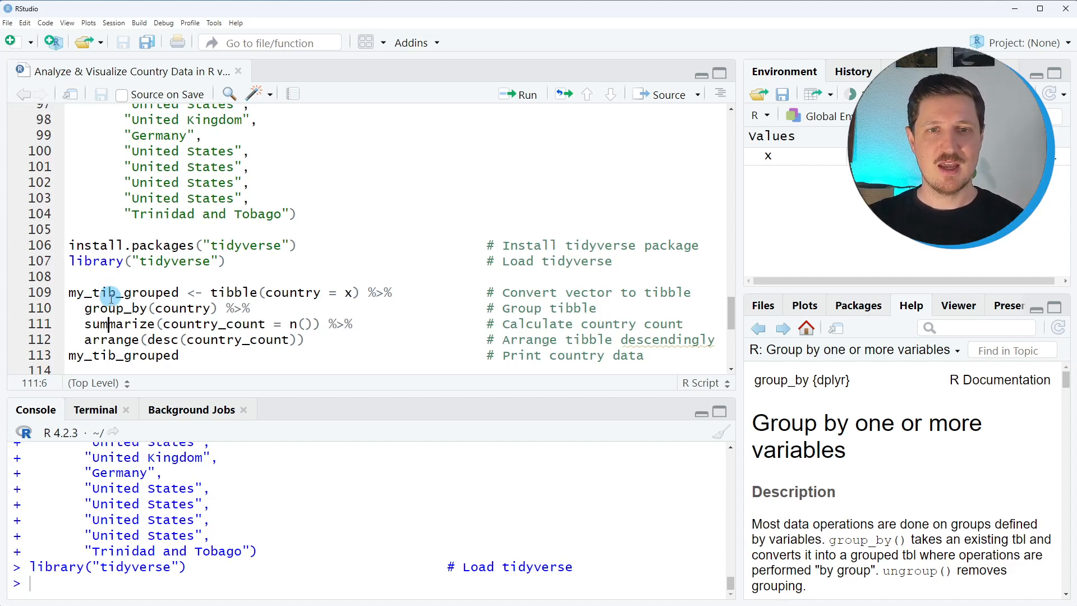
Run tibble(country = x), then group_by and summarize with n() to count countries.
left_click_drag(123, 291, 69, 355)
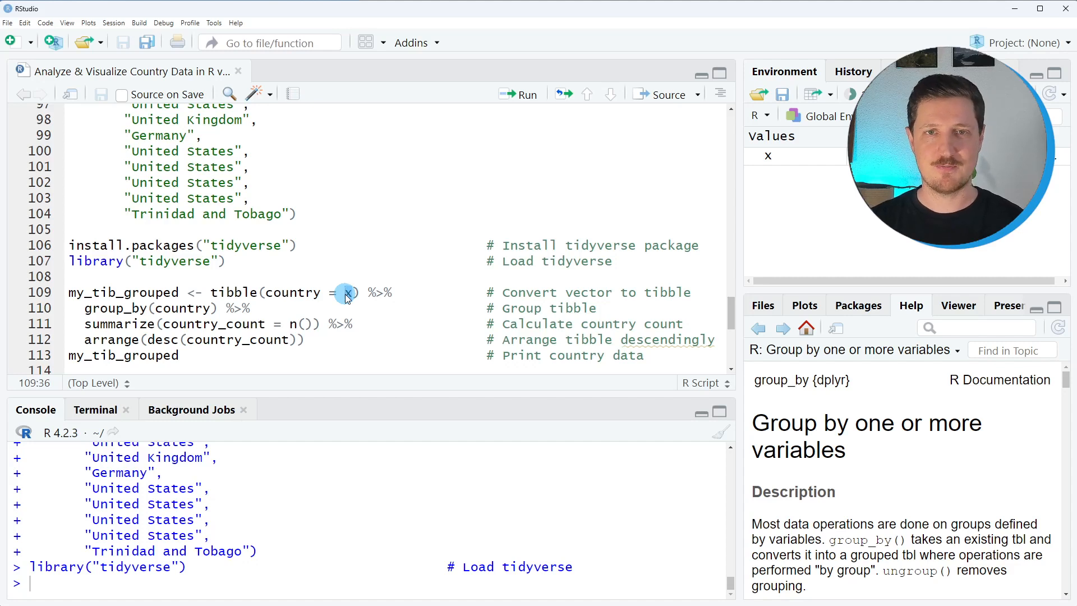
double_click(346, 291)
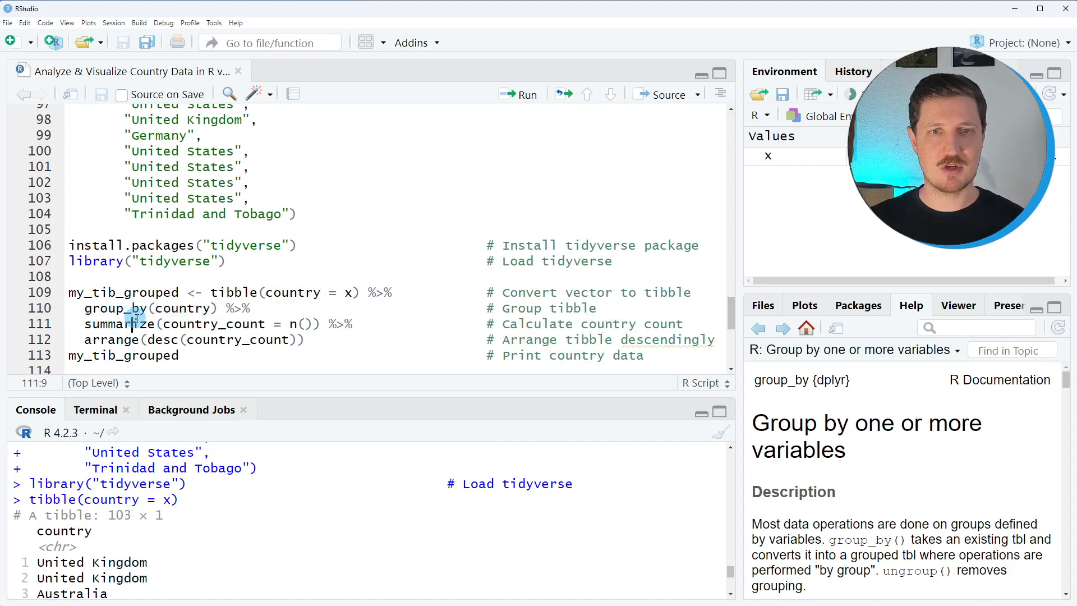
double_click(120, 323)
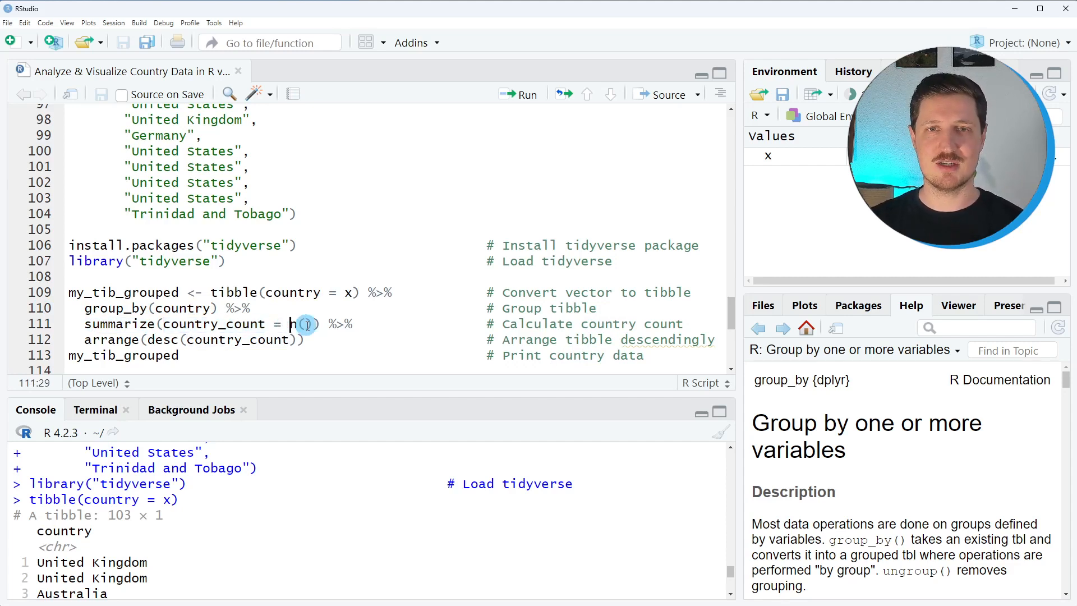
type("n()")
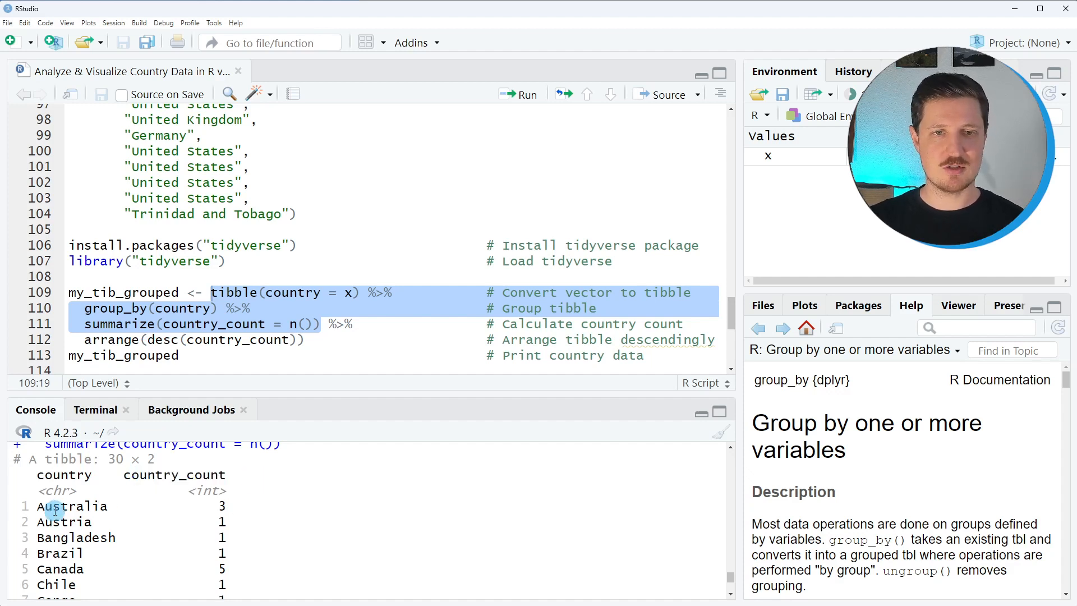
Point out Australia, then run the descending-sort pipeline to create my_tib_grouped.
double_click(73, 506)
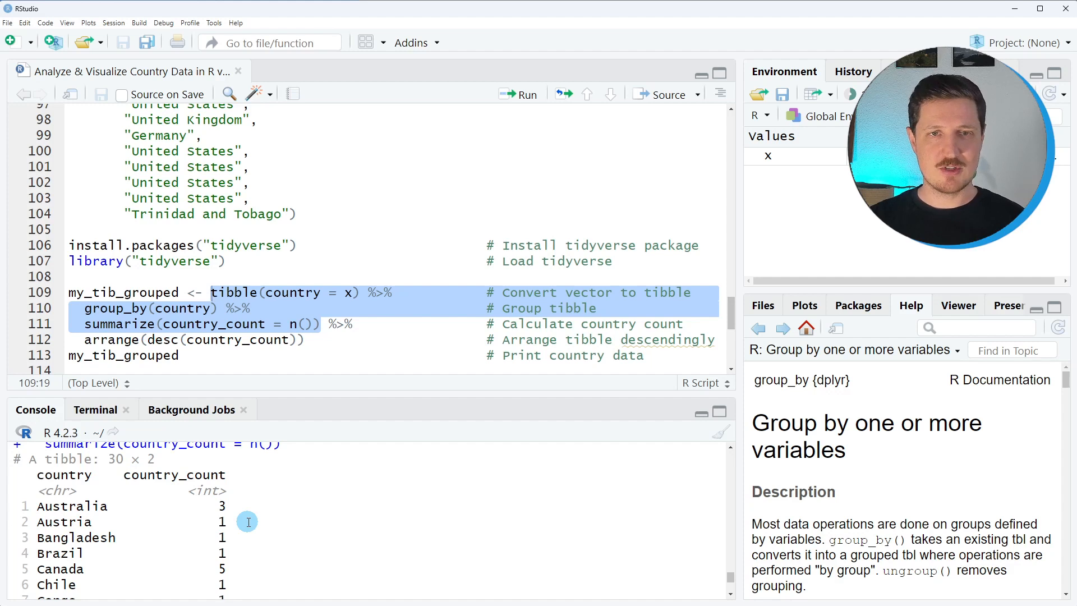
mouse_move(118, 531)
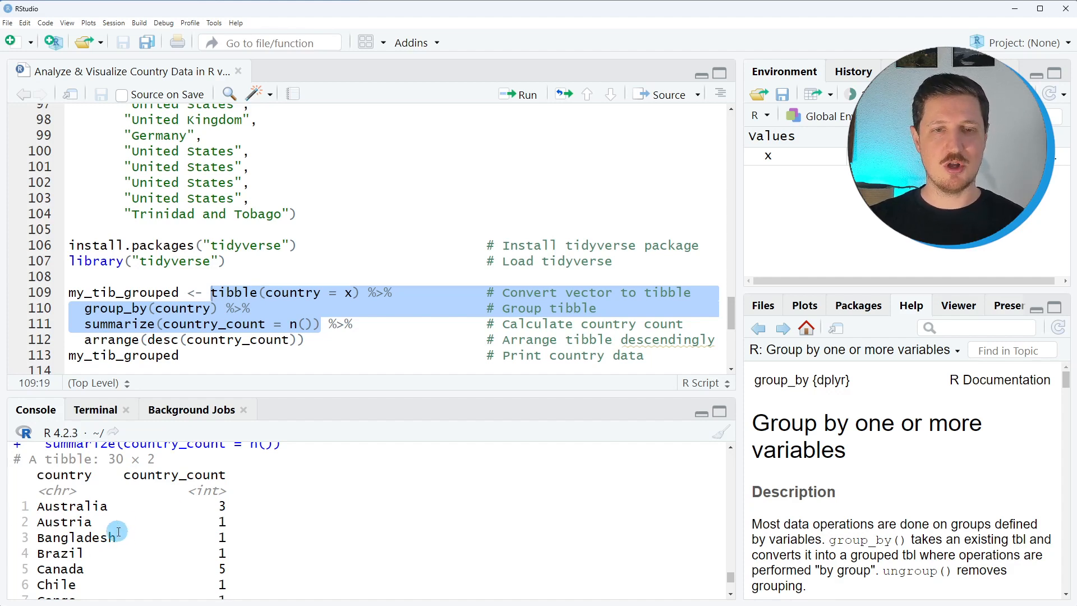
mouse_move(61, 569)
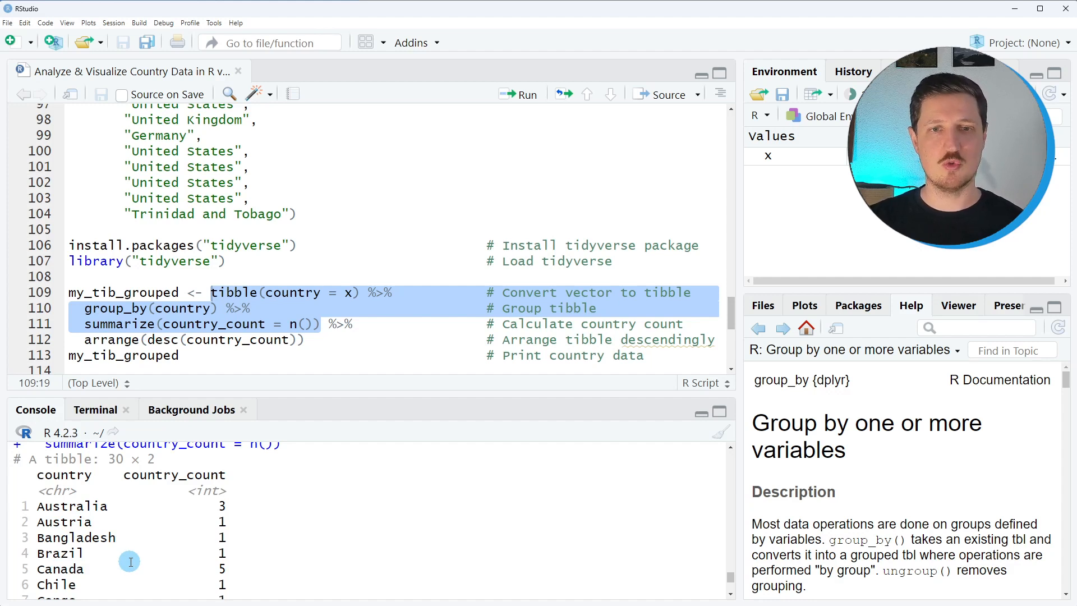
mouse_move(155, 470)
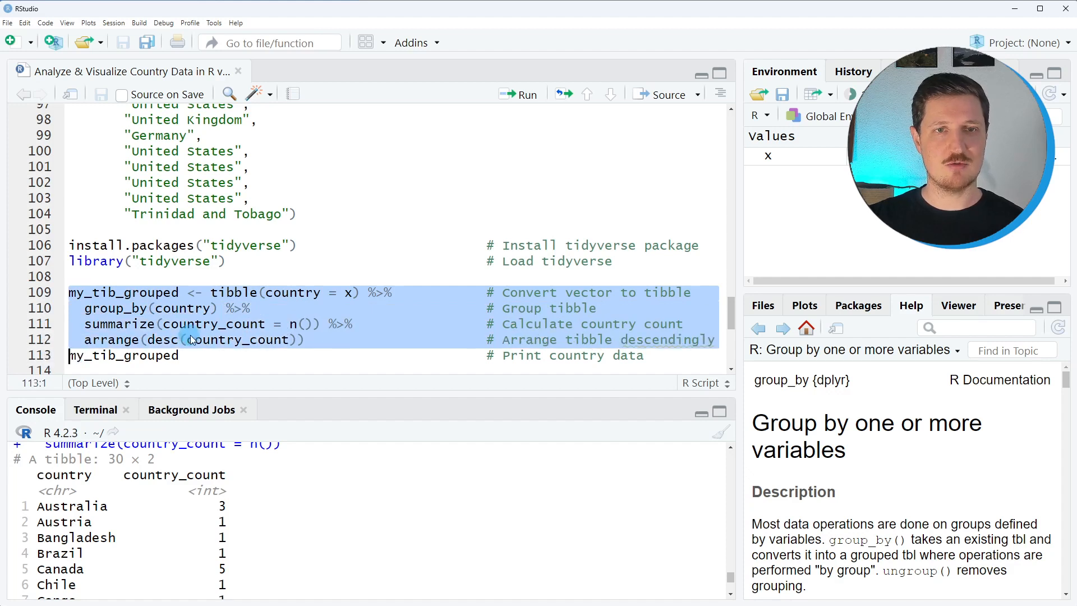
left_click(520, 95)
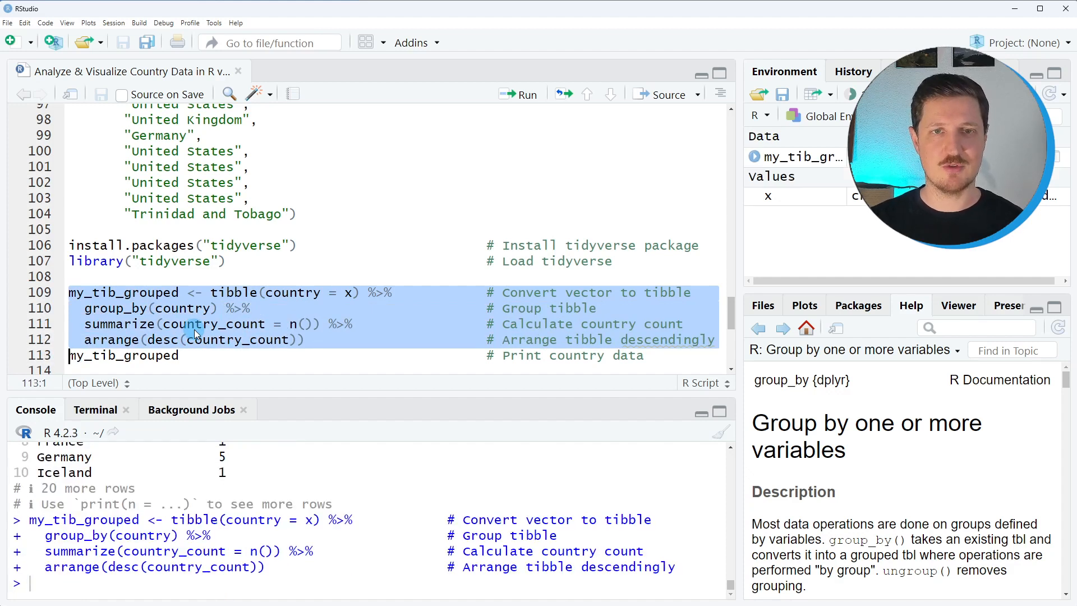
Print my_tib_grouped, noting United States at 40 and the 30-row size.
left_click(156, 308)
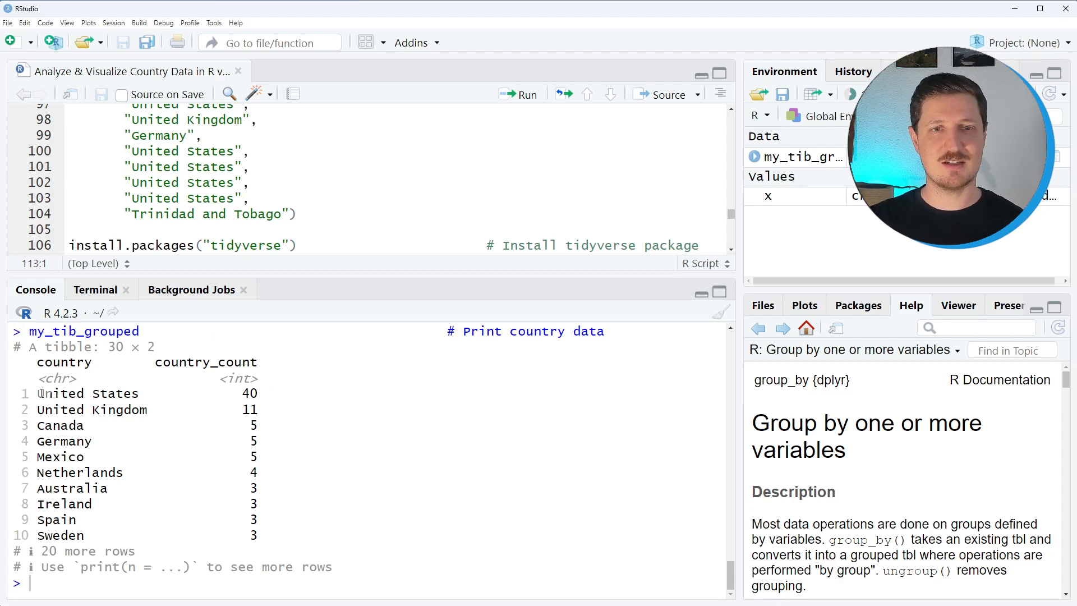
double_click(87, 392)
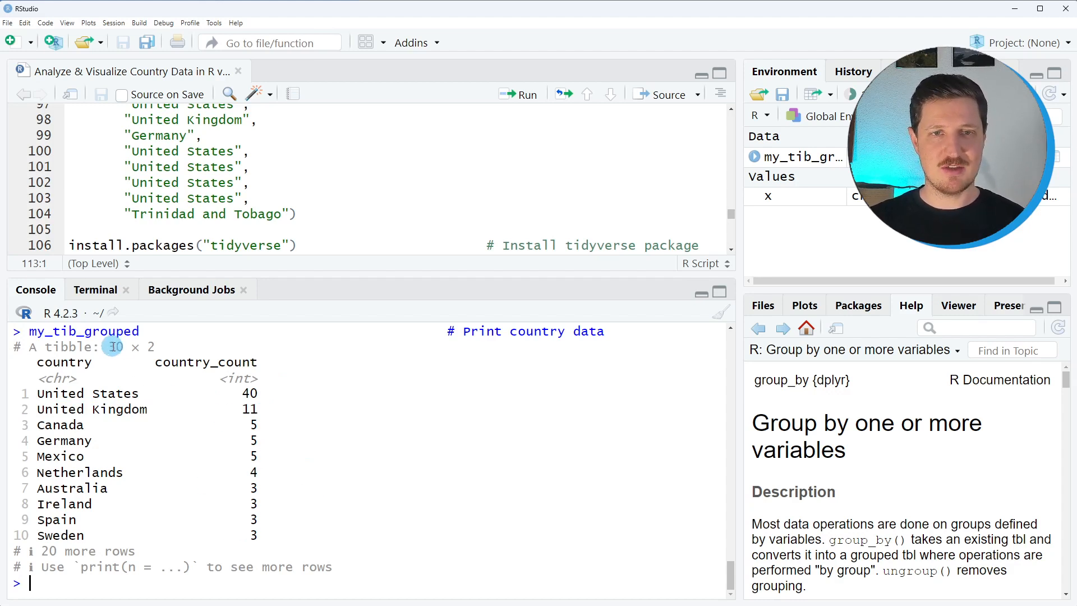
double_click(115, 346)
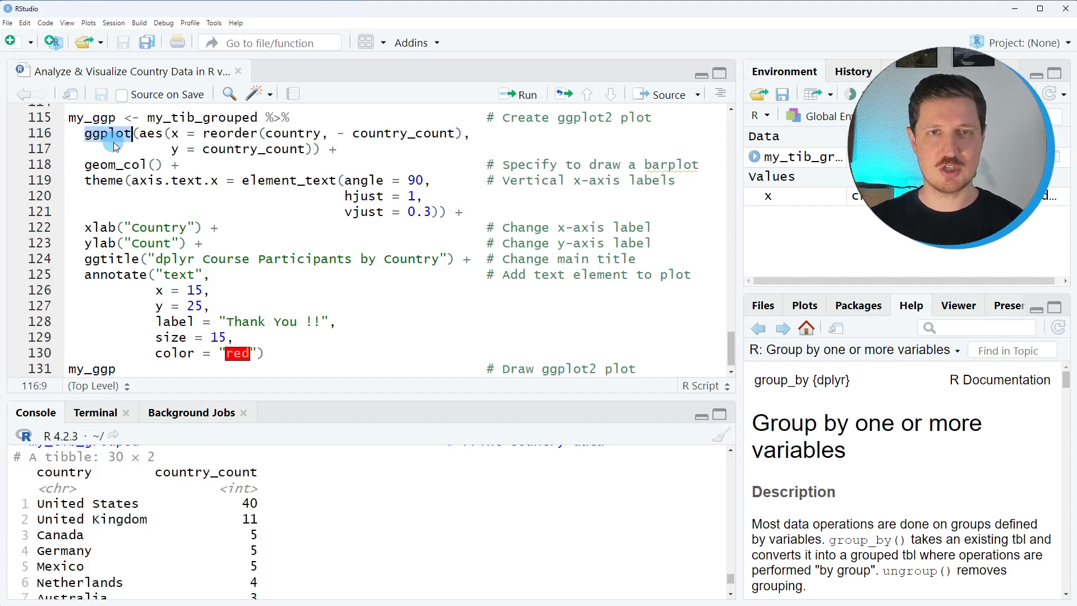
mouse_move(107, 132)
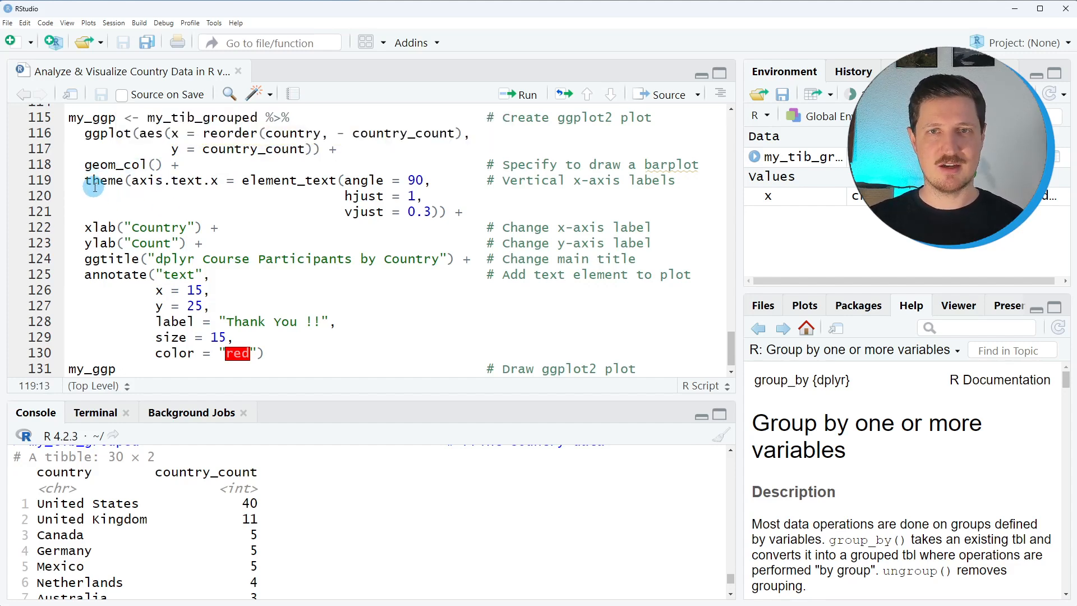
Review the my_ggp code, selecting the annotate() layer and the block from my_ggp.
left_click_drag(92, 180, 449, 212)
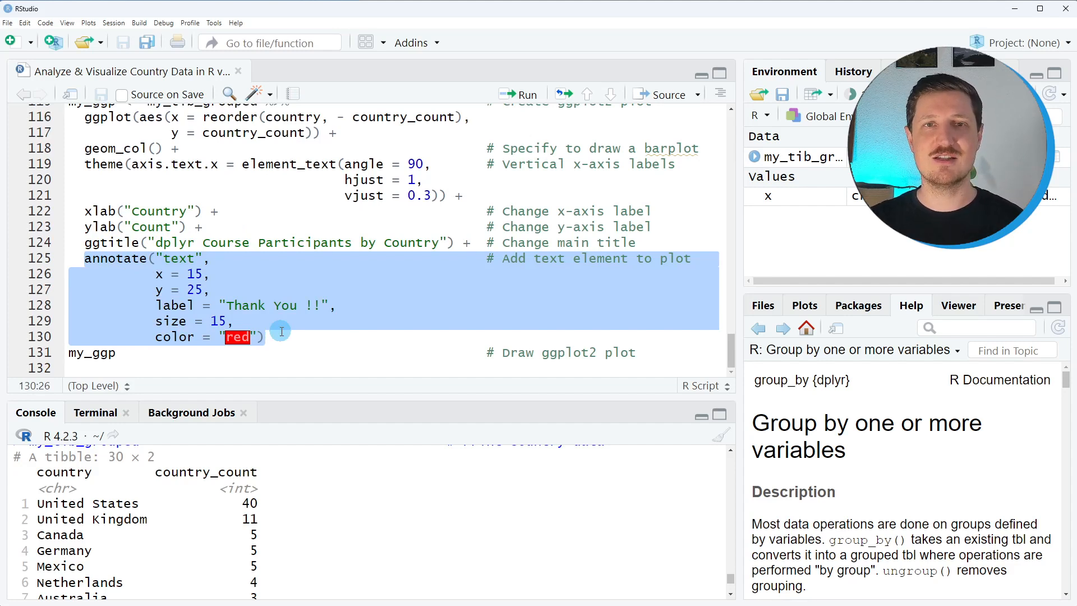
left_click(265, 336)
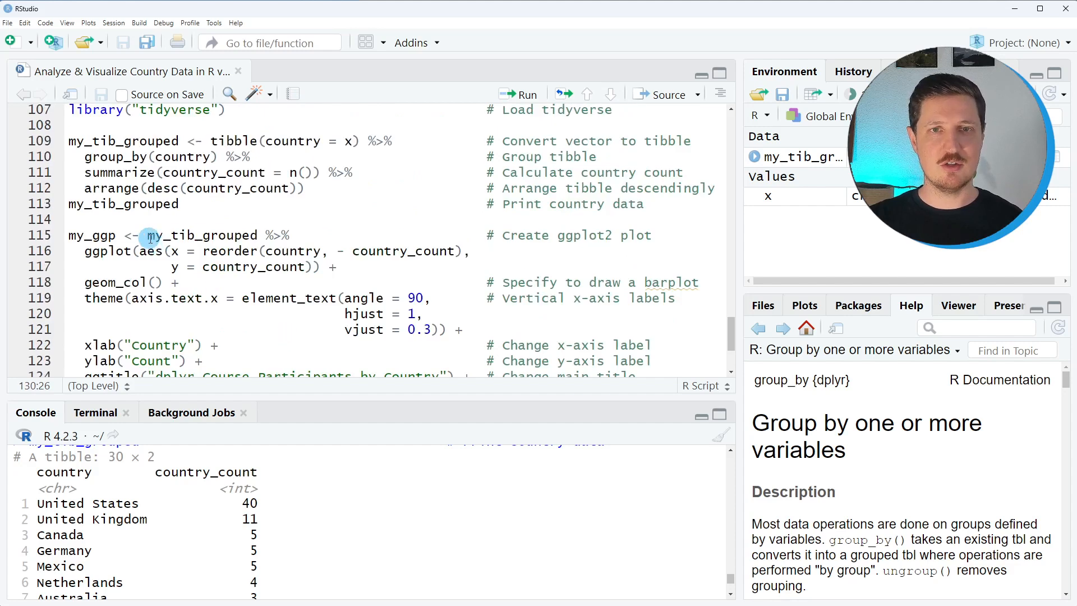
double_click(91, 235)
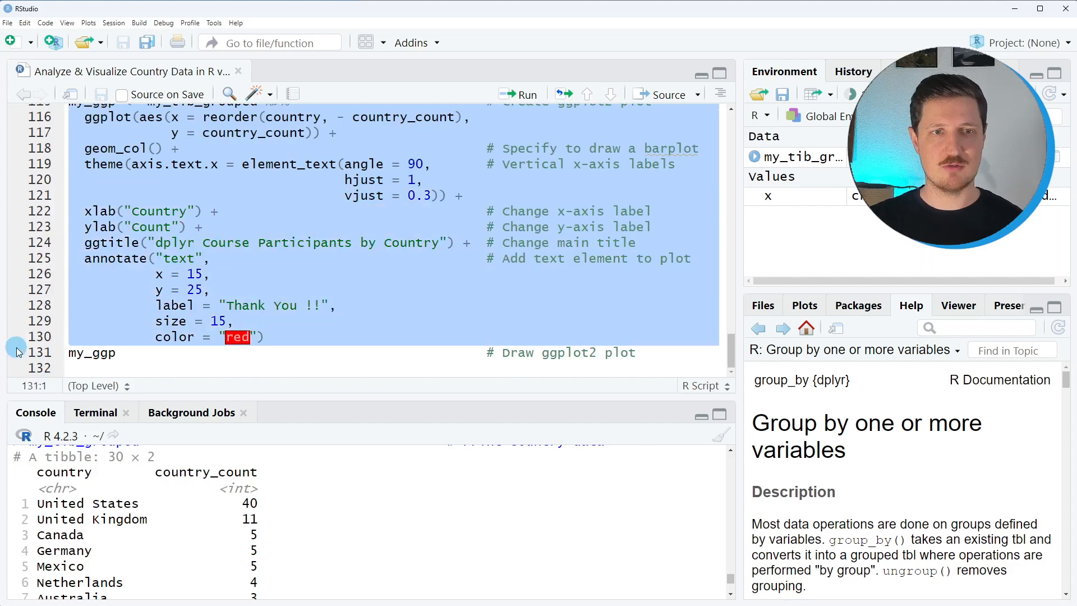
Run the ggplot code creating my_ggp, then run my_ggp to draw the bar plot.
left_click(527, 94)
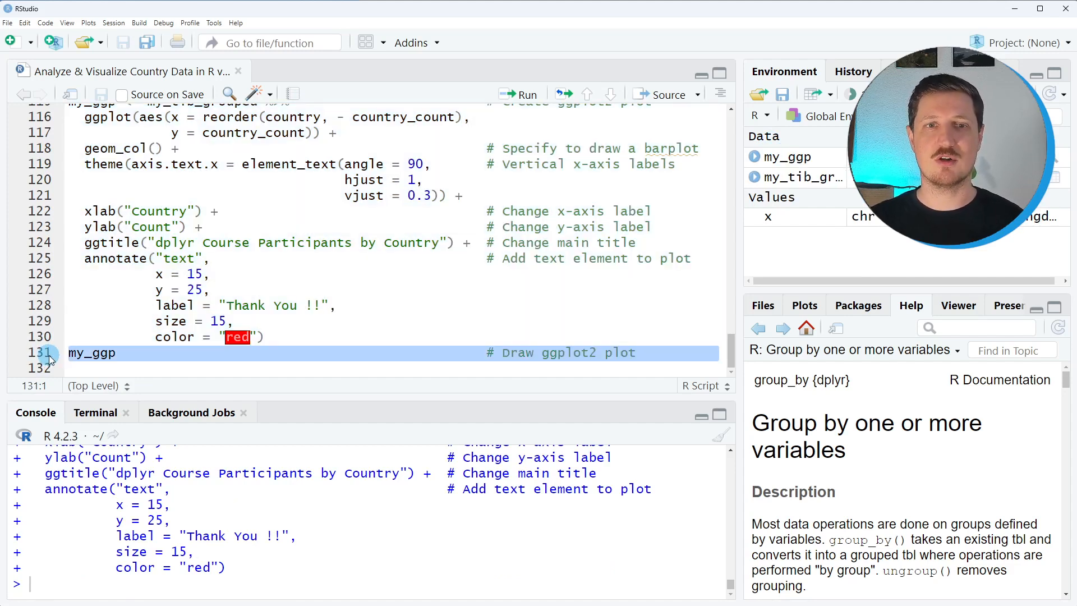
left_click(520, 95)
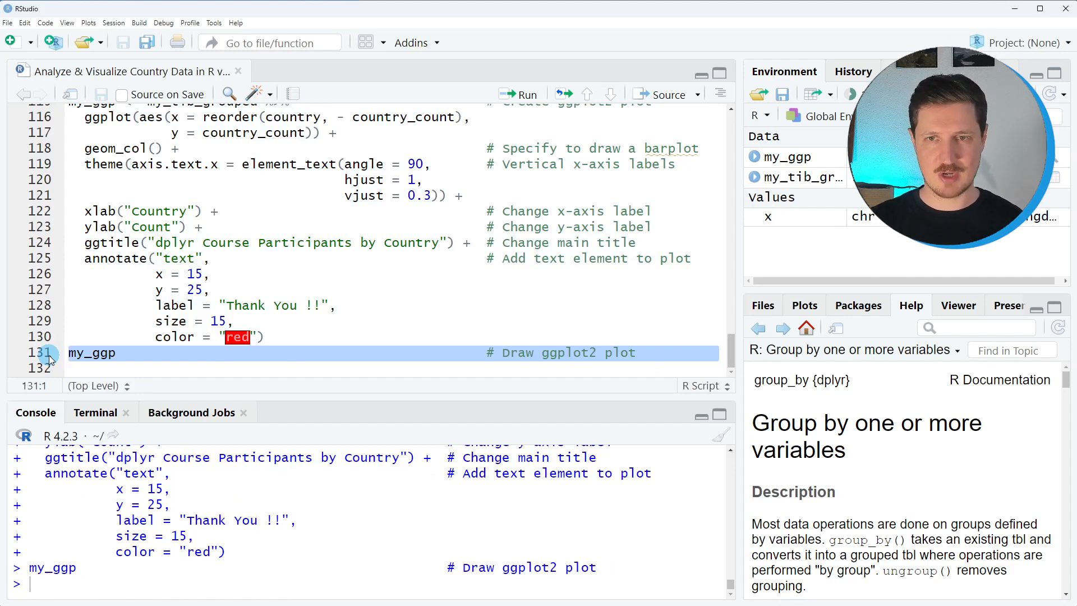
left_click(526, 94)
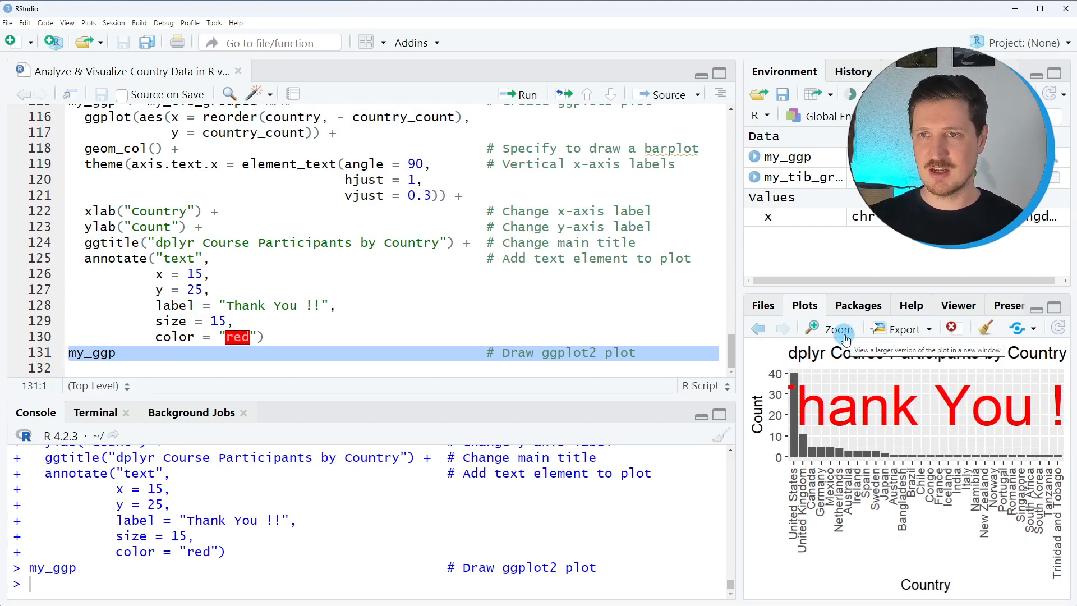
Zoom the country bar plot into a larger standalone window.
left_click(836, 330)
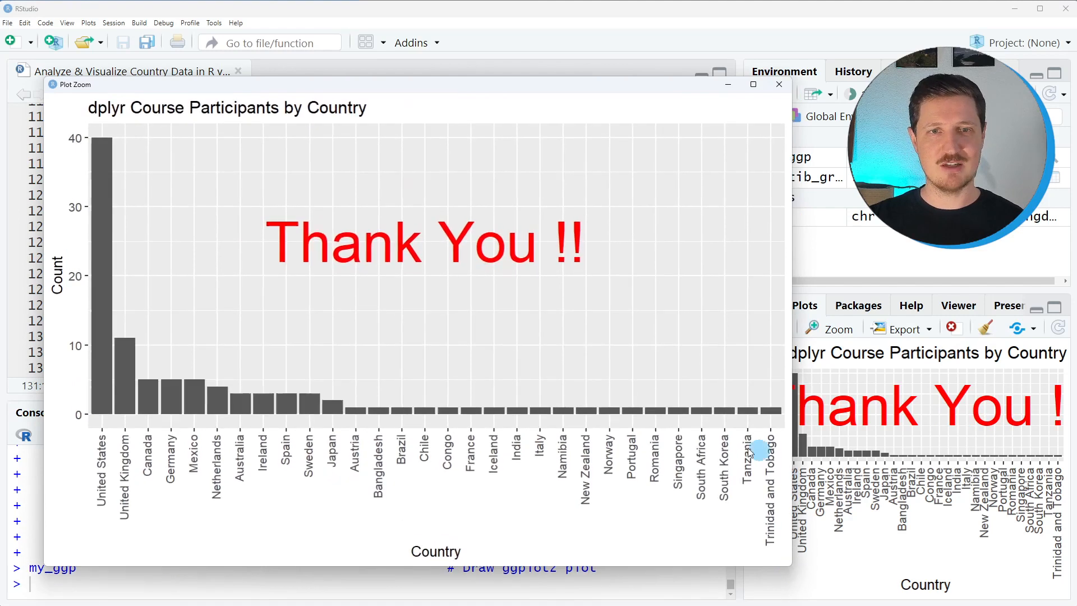
mouse_move(172, 446)
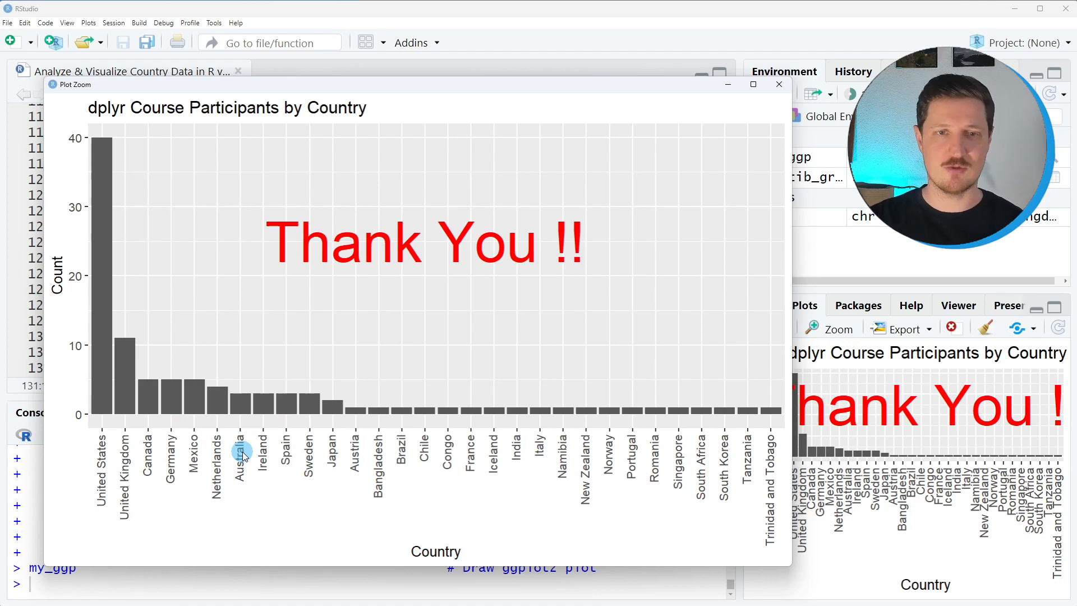
mouse_move(98, 474)
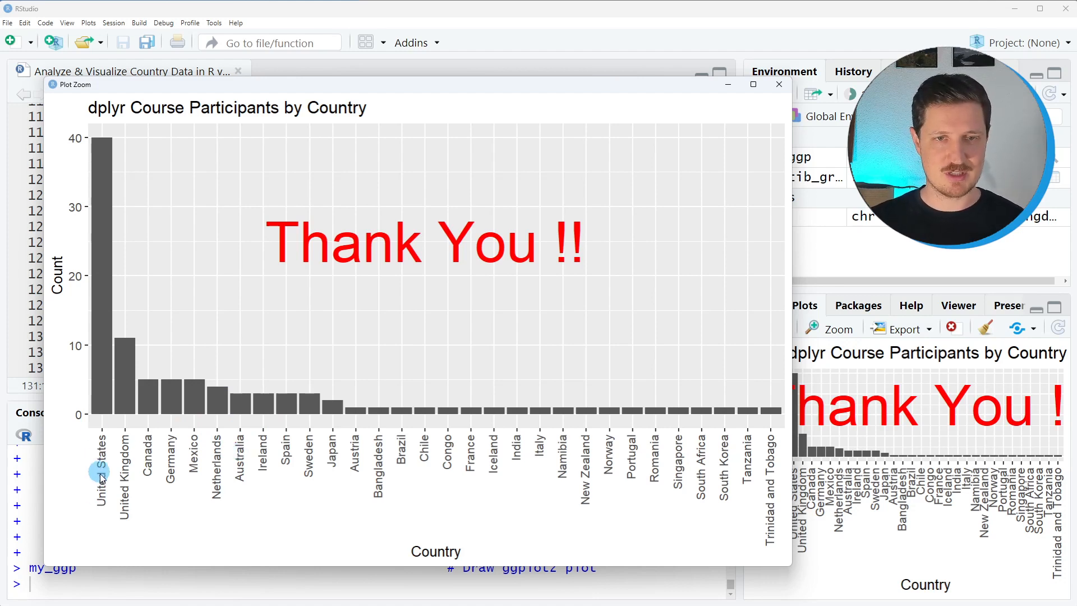